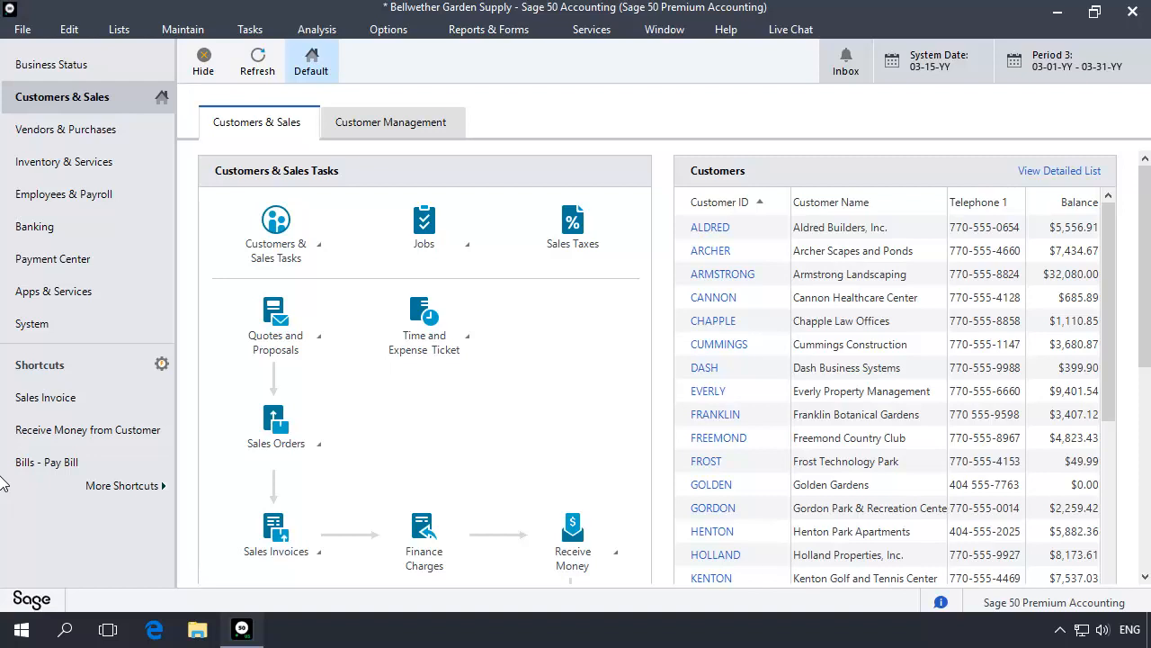
mouse_move(65, 194)
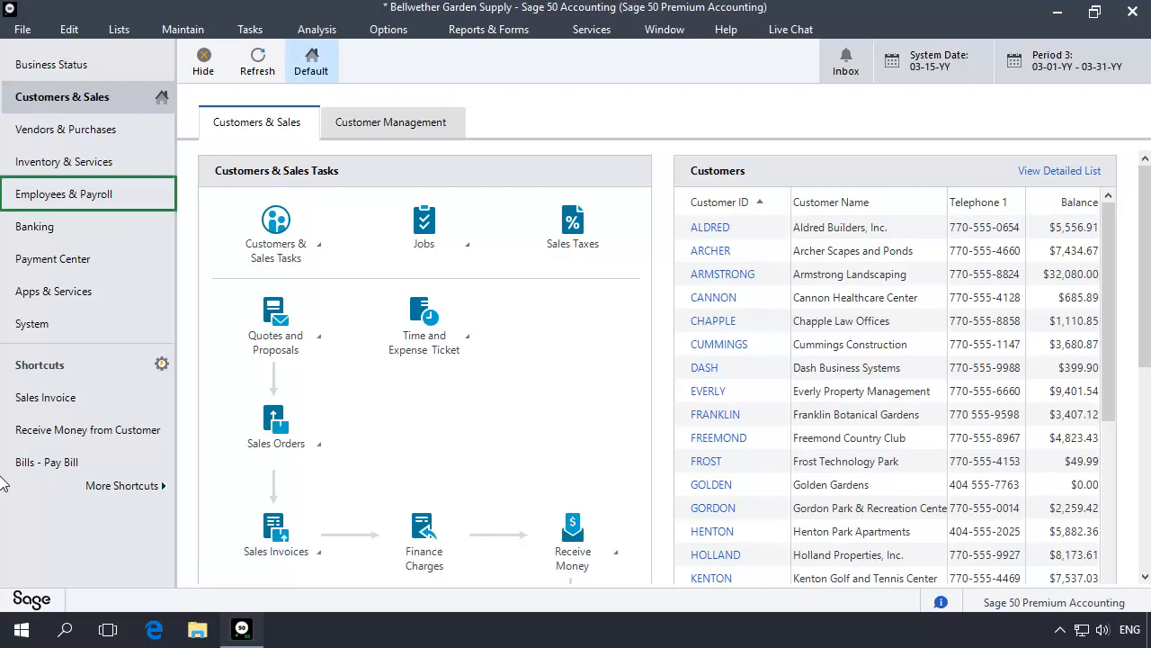
mouse_move(61, 284)
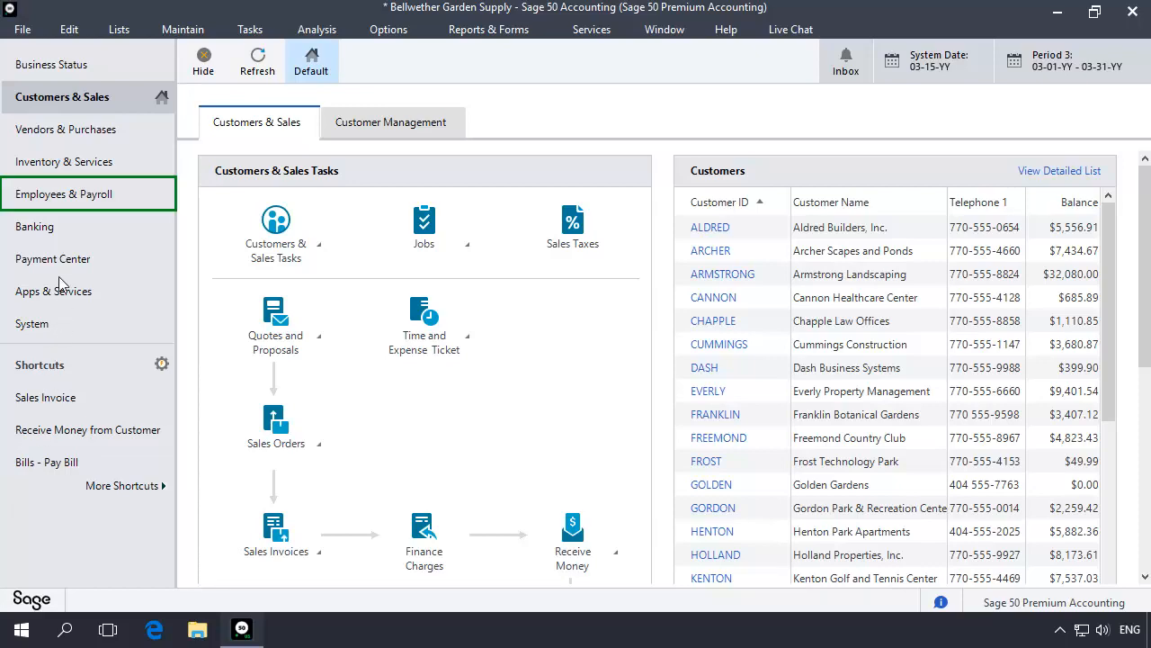
Reach Set Up Employee Defaults from Employees & Payroll's Payroll Setup menu.
click(65, 194)
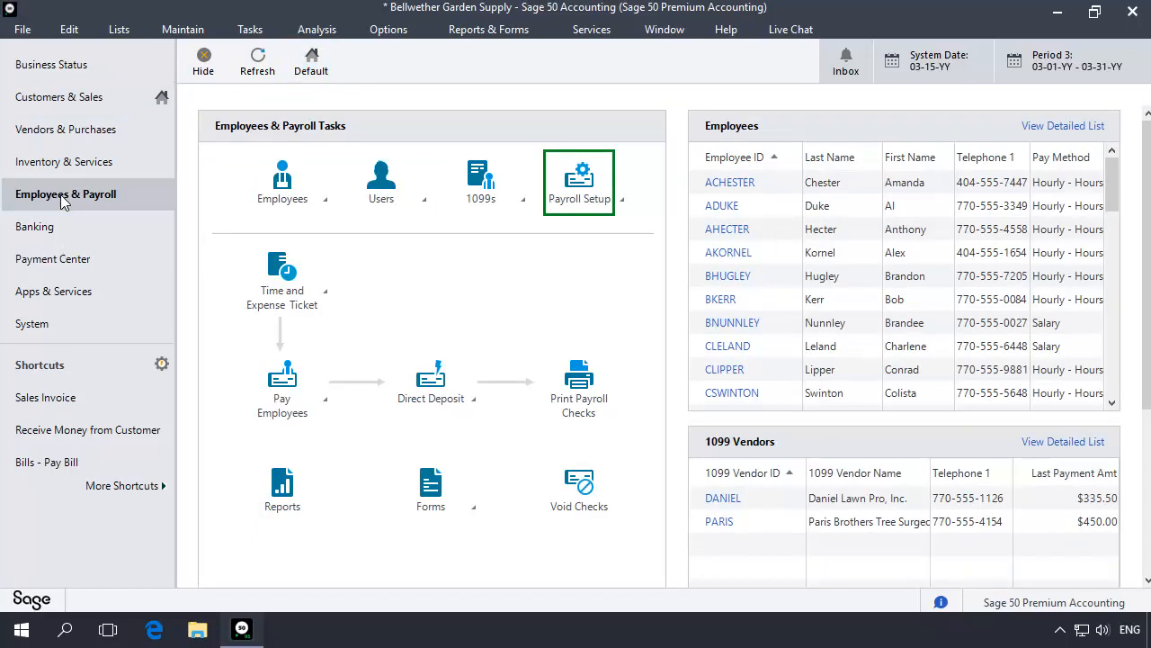
click(579, 184)
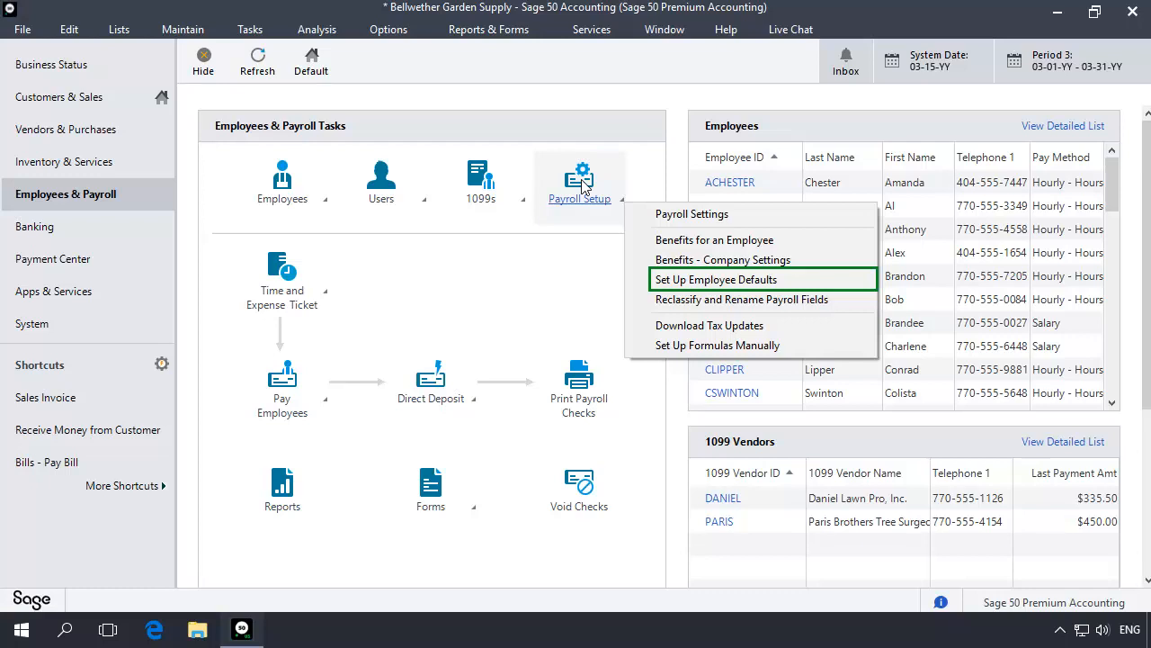
mouse_move(734, 284)
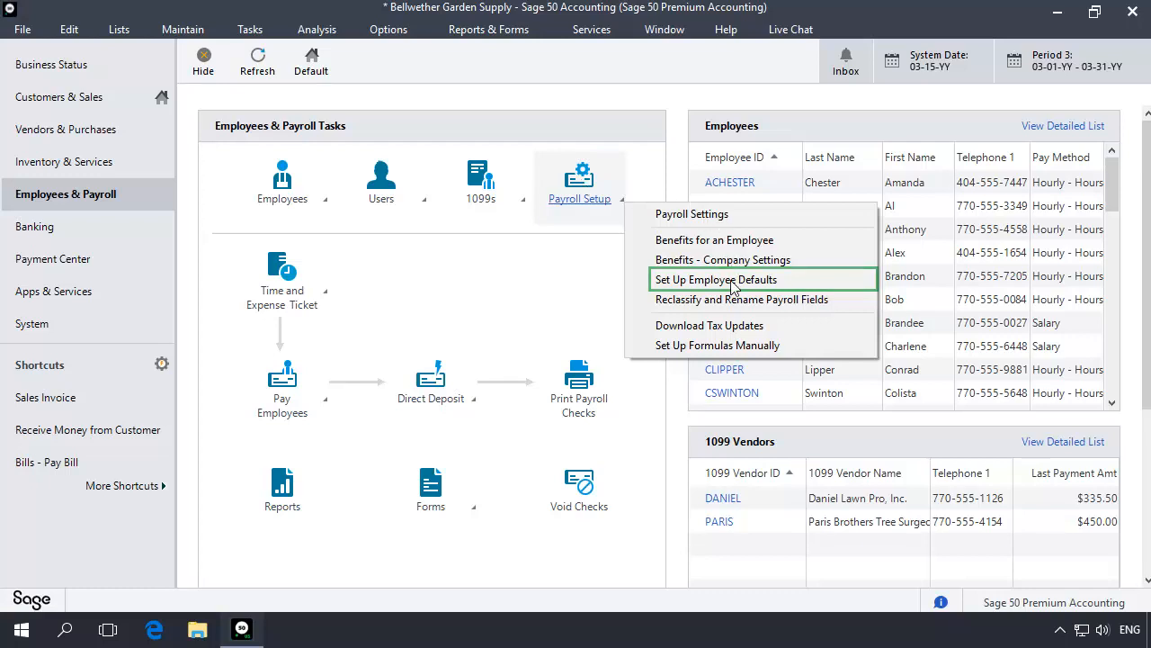
click(716, 279)
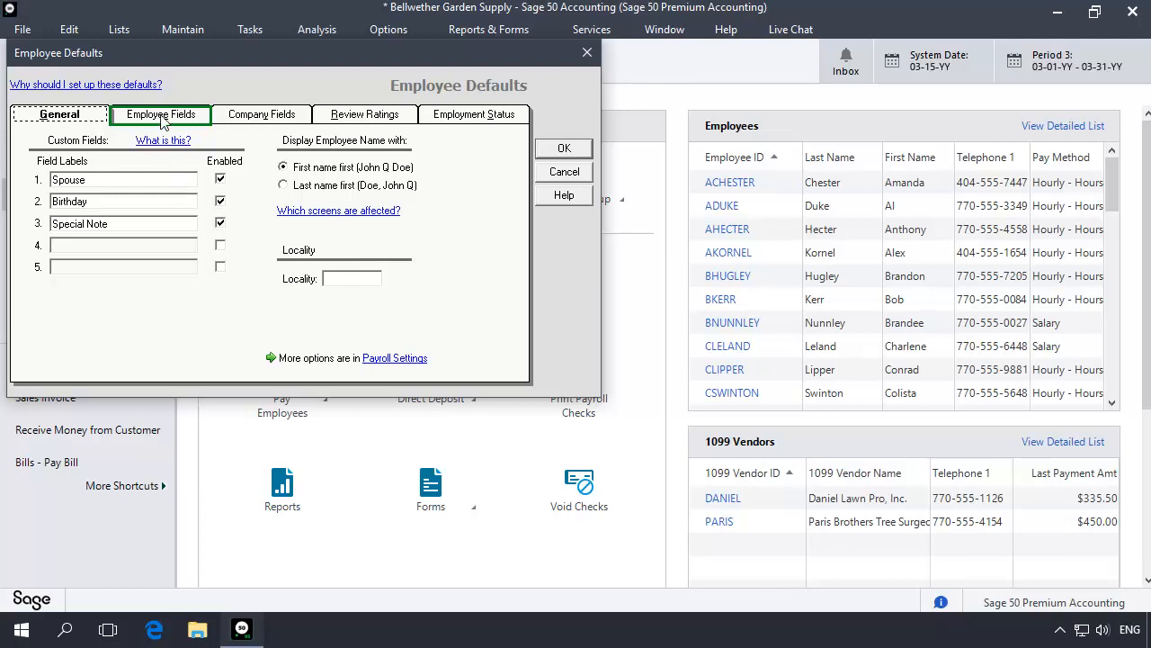
Add a Bonus field posting to G/L account 77500-00 on the Employee Fields list.
click(160, 114)
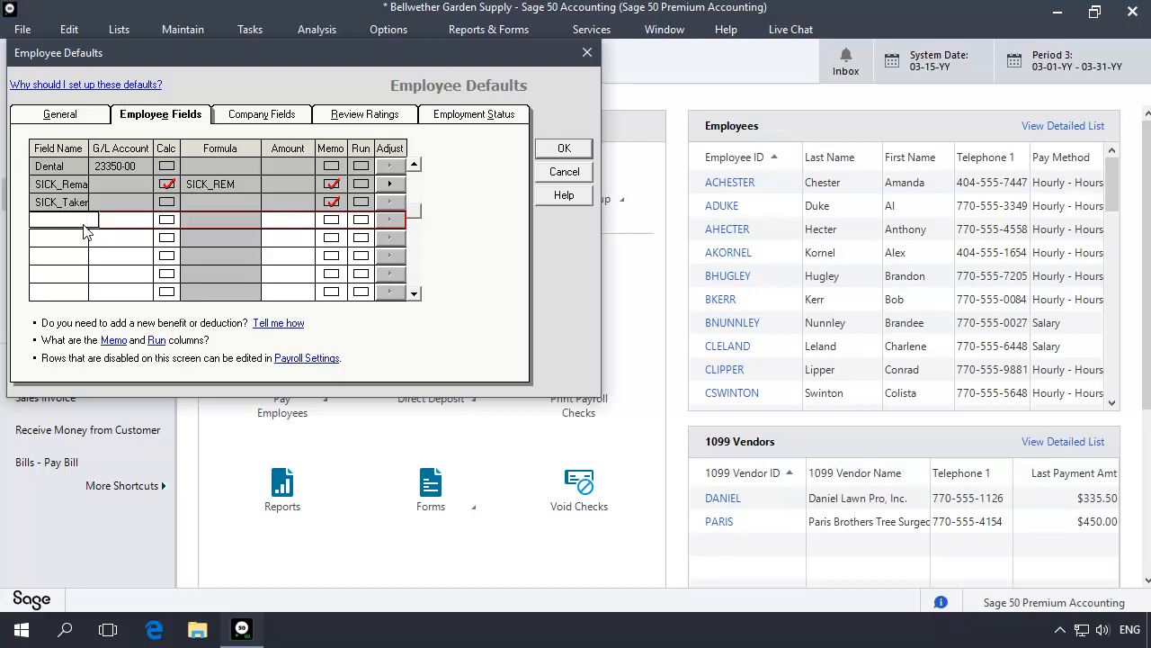
text(Bonus)
click(120, 219)
text(77600-00)
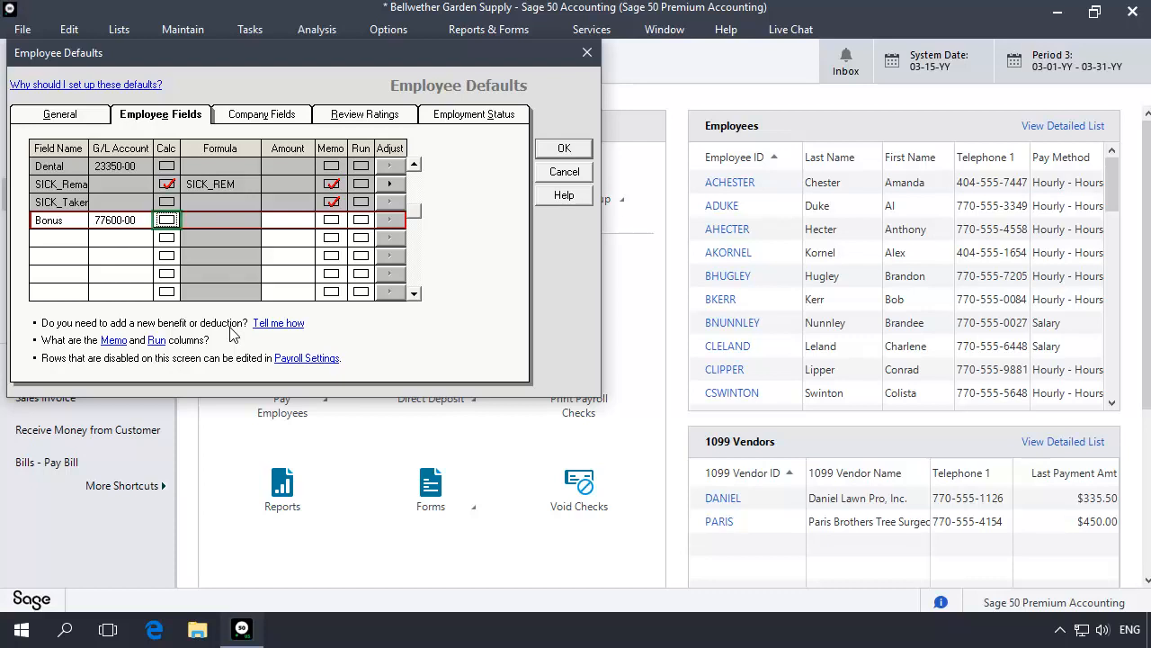
click(288, 219)
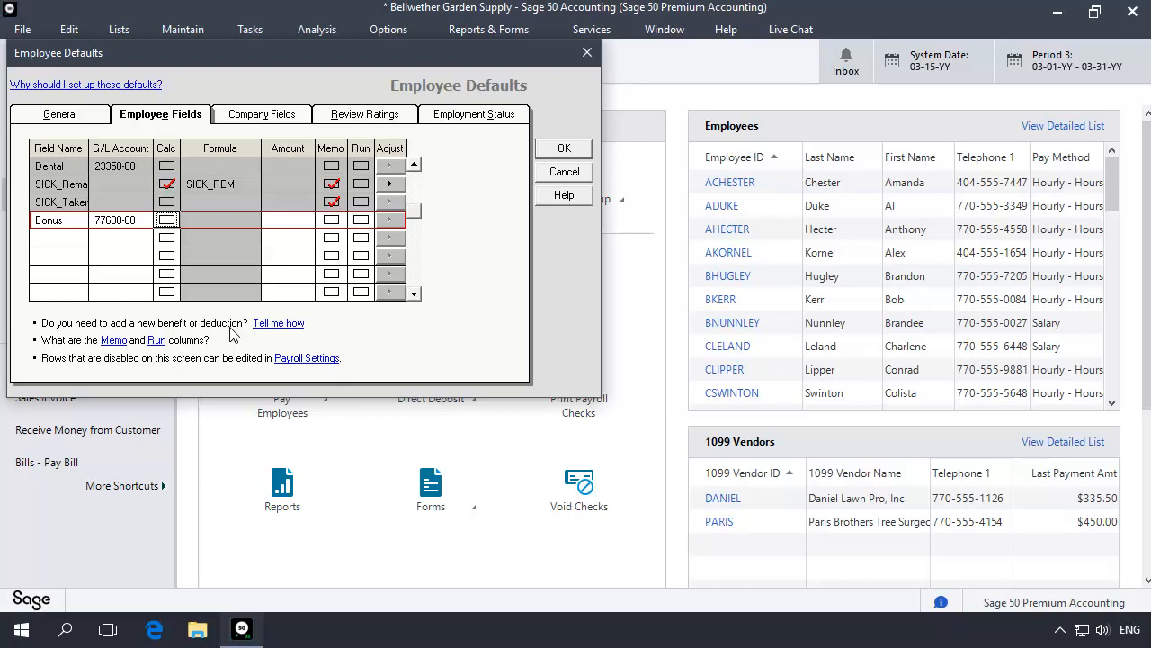
mouse_move(414, 173)
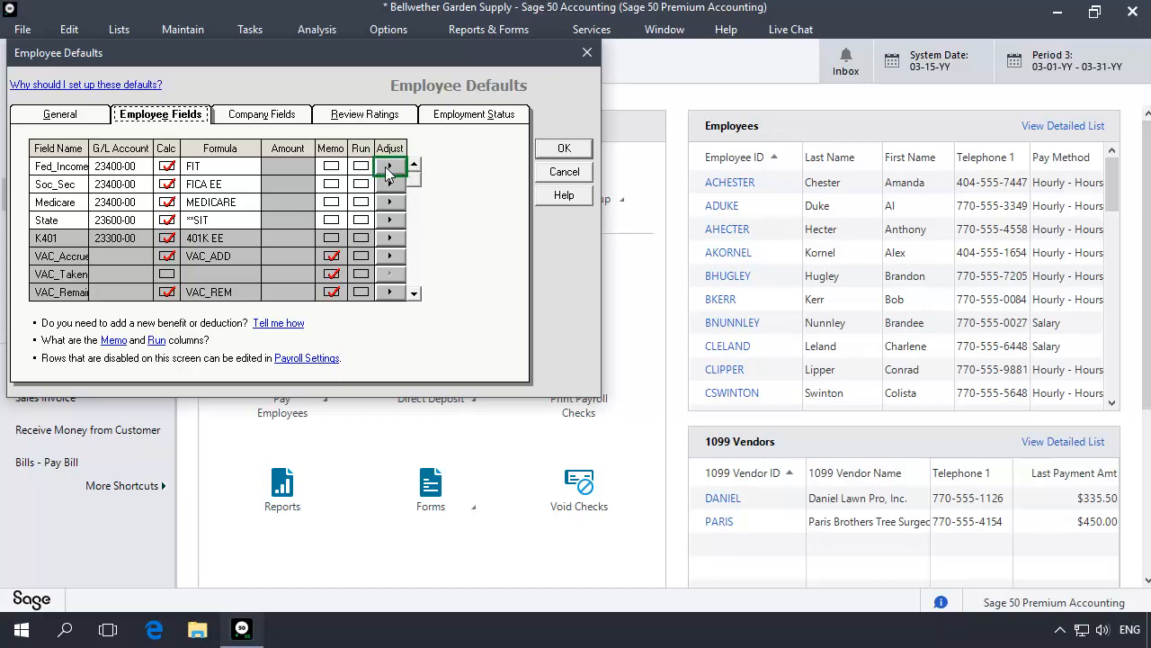
Include Bonus in the Fed_Income adjusted gross and confirm.
click(389, 166)
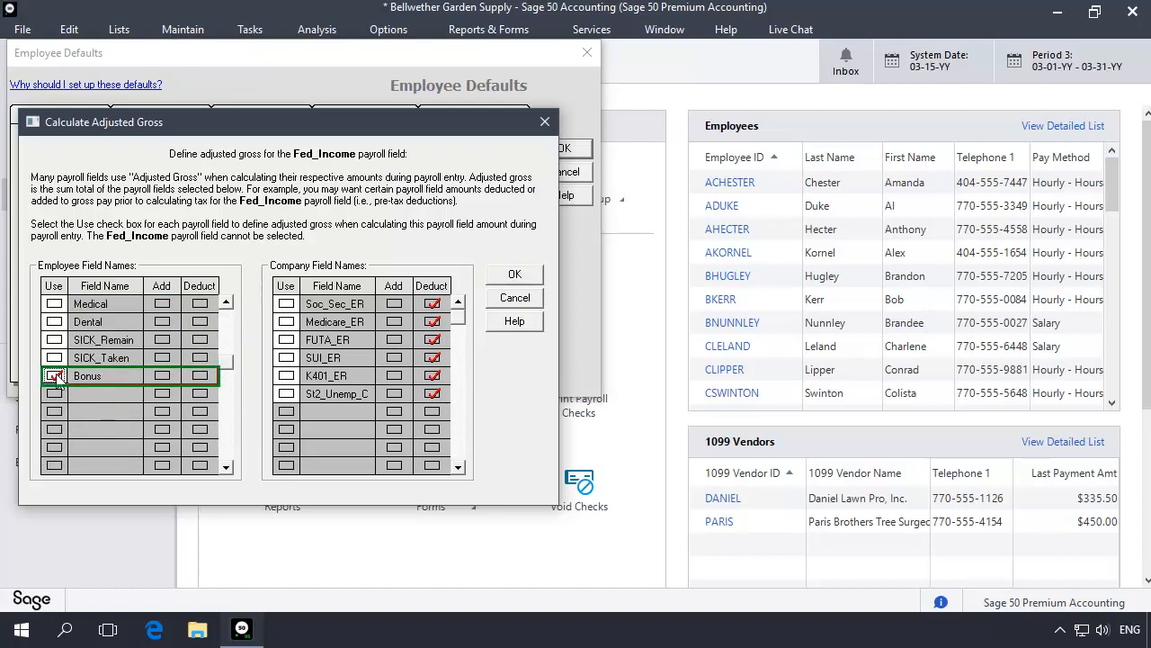
click(54, 376)
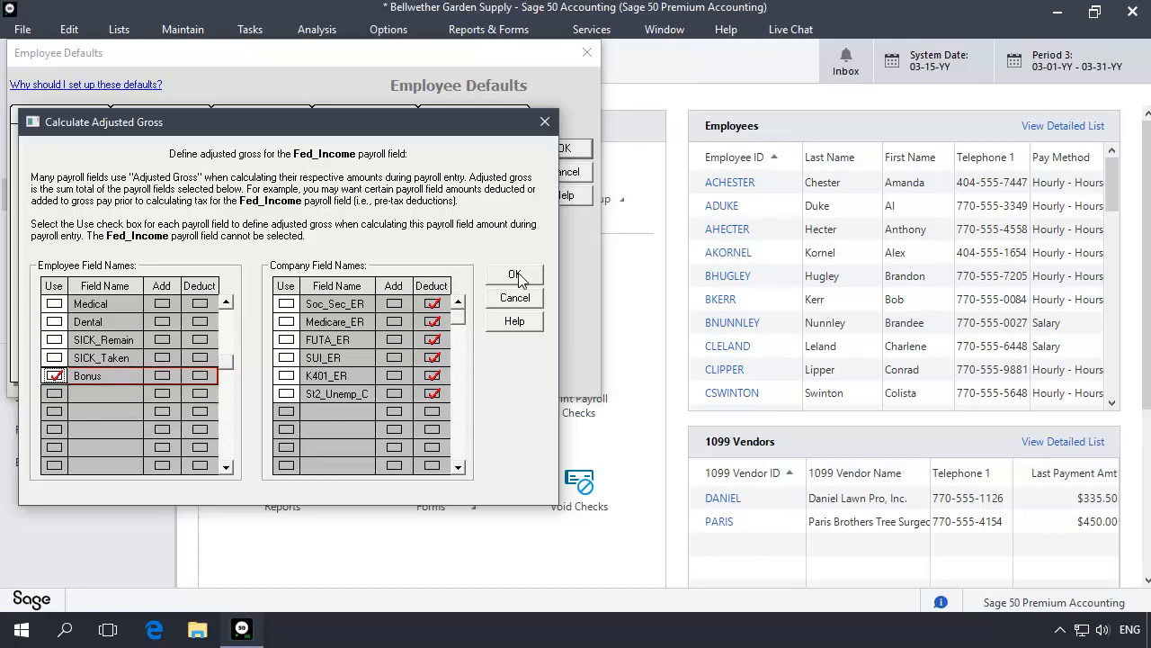
click(515, 274)
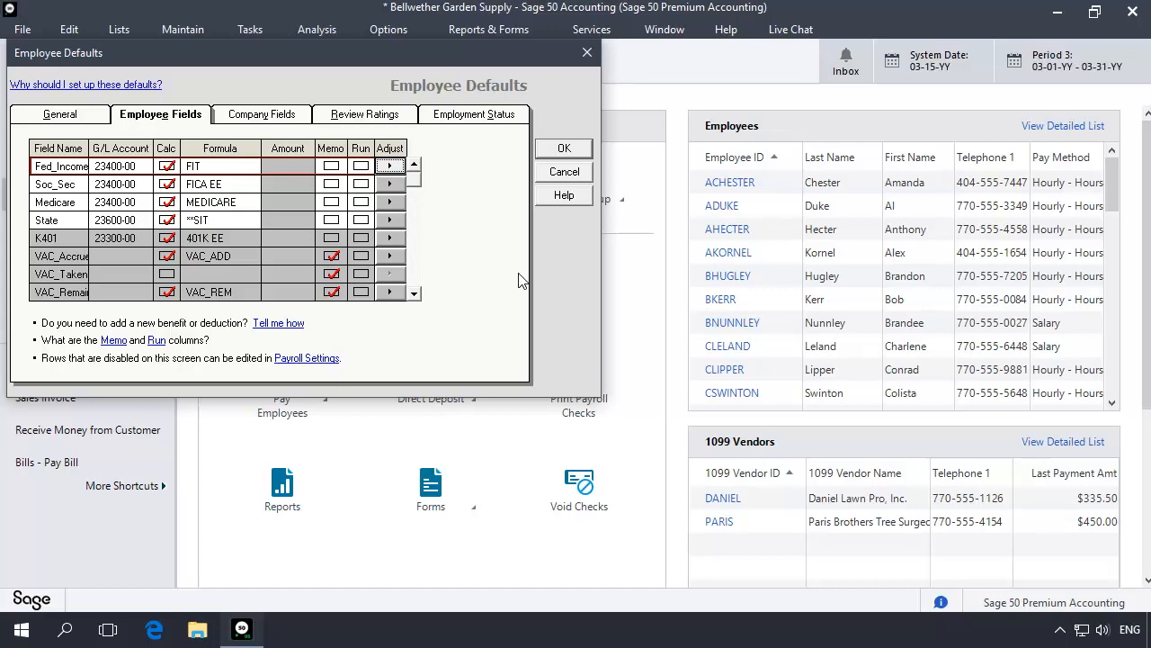
Include Bonus in the Soc_Sec adjusted gross.
click(389, 184)
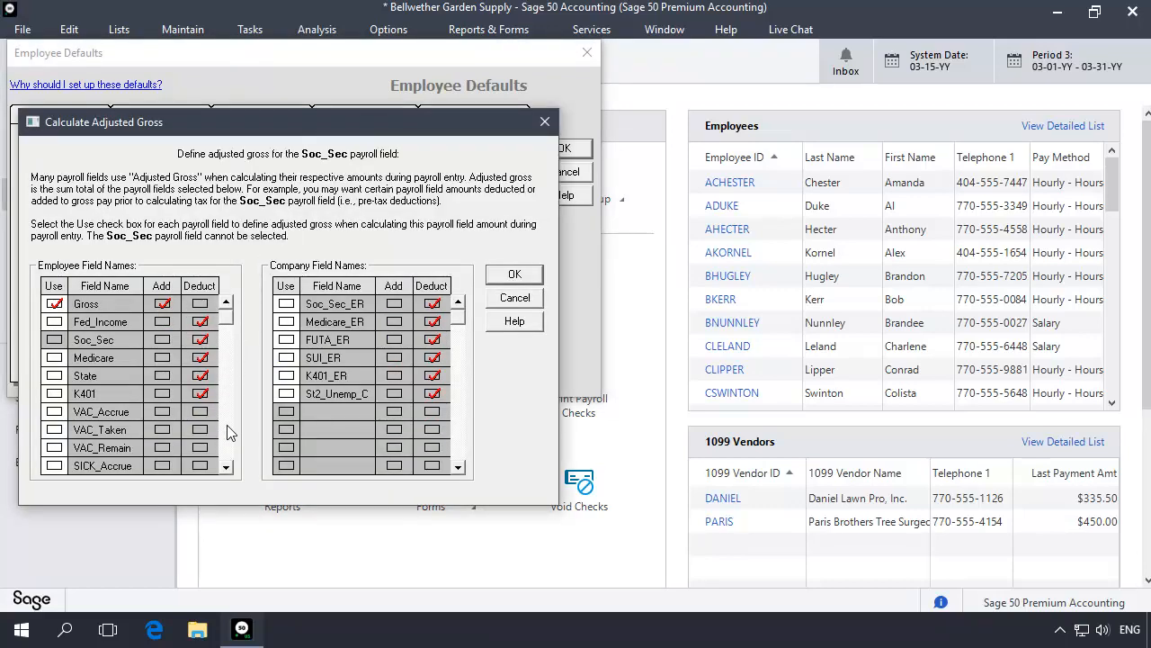
scroll(down, 3)
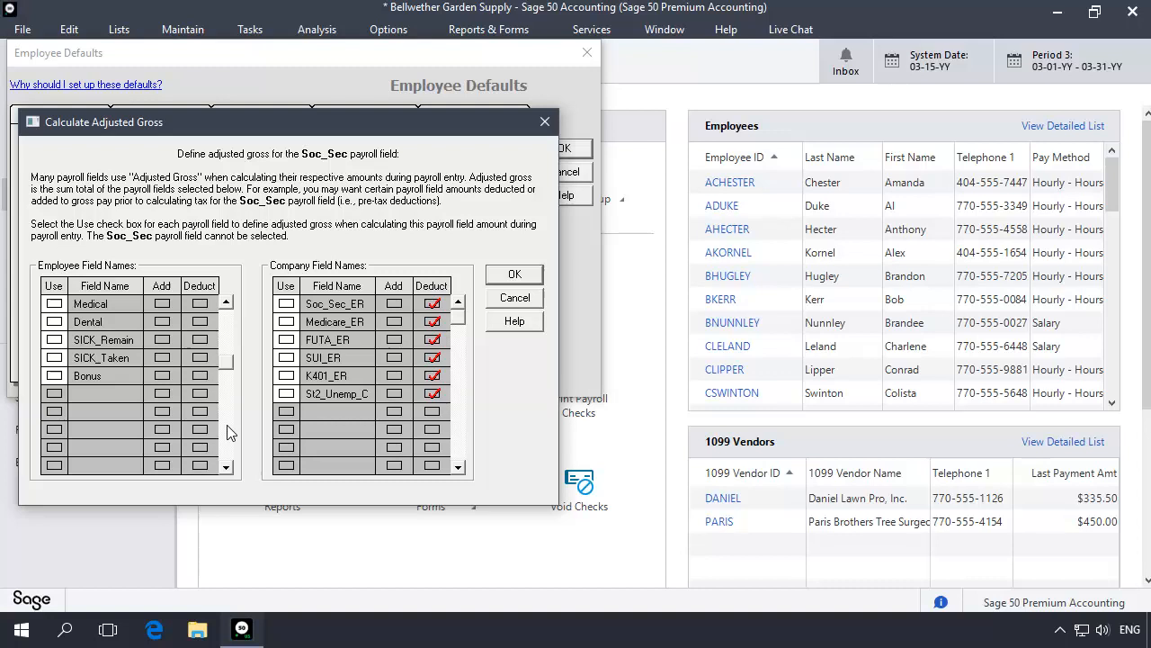
mouse_move(70, 399)
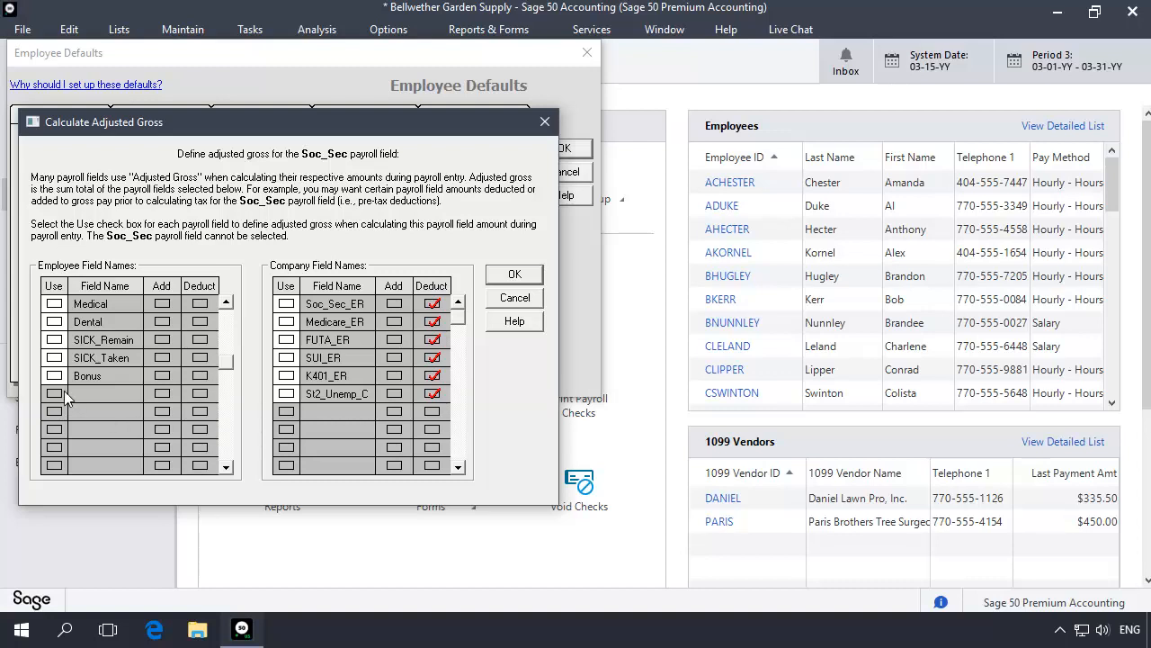
click(54, 376)
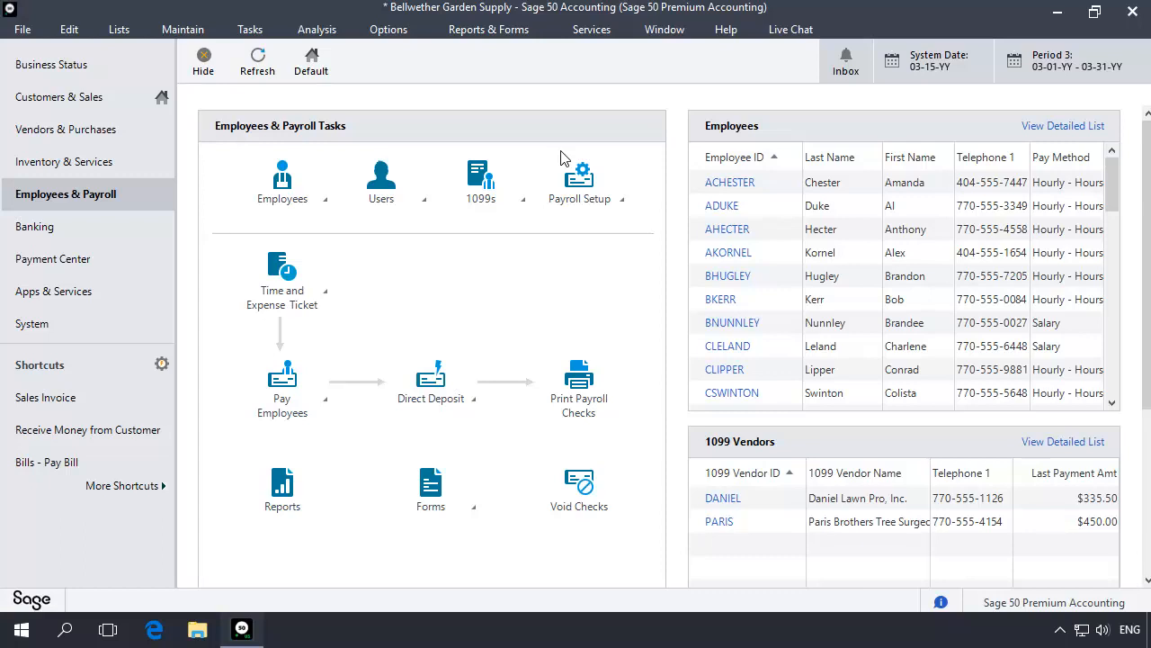
Start Enter Payroll For One Employee from the Pay Employees menu.
click(281, 381)
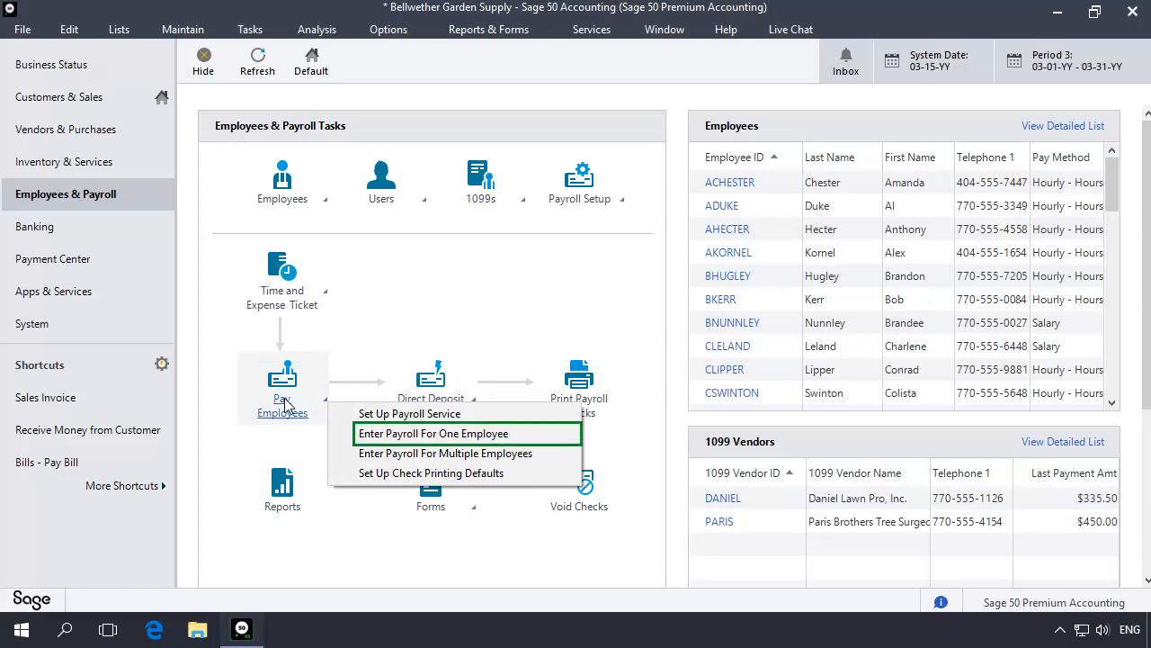
mouse_move(410, 417)
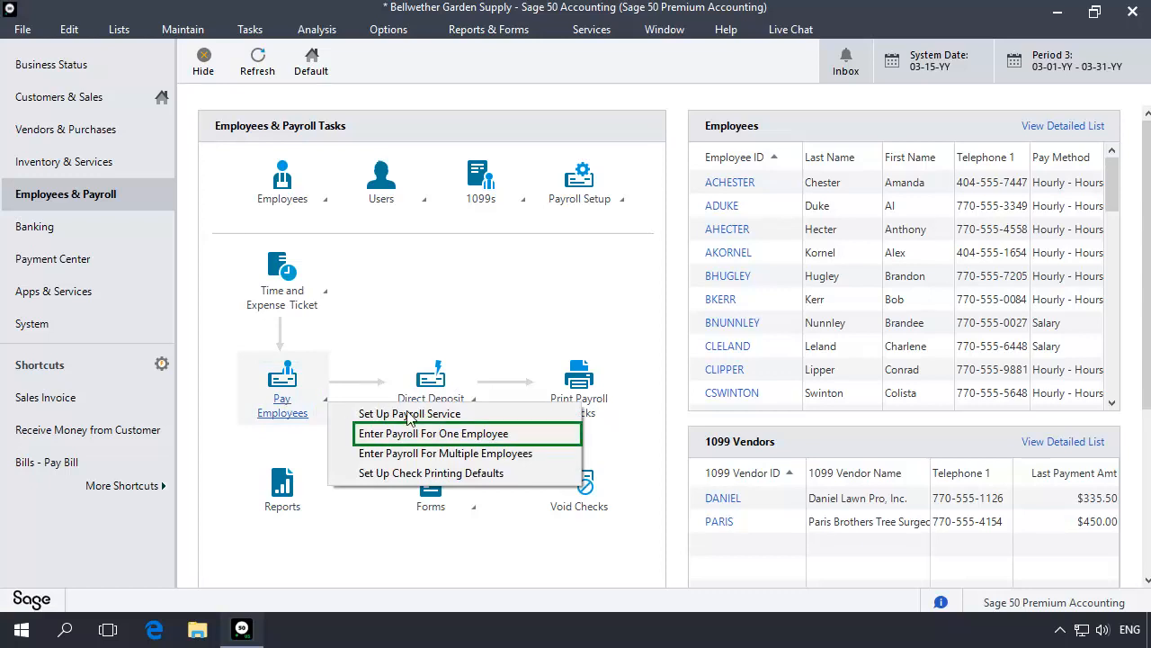
click(434, 431)
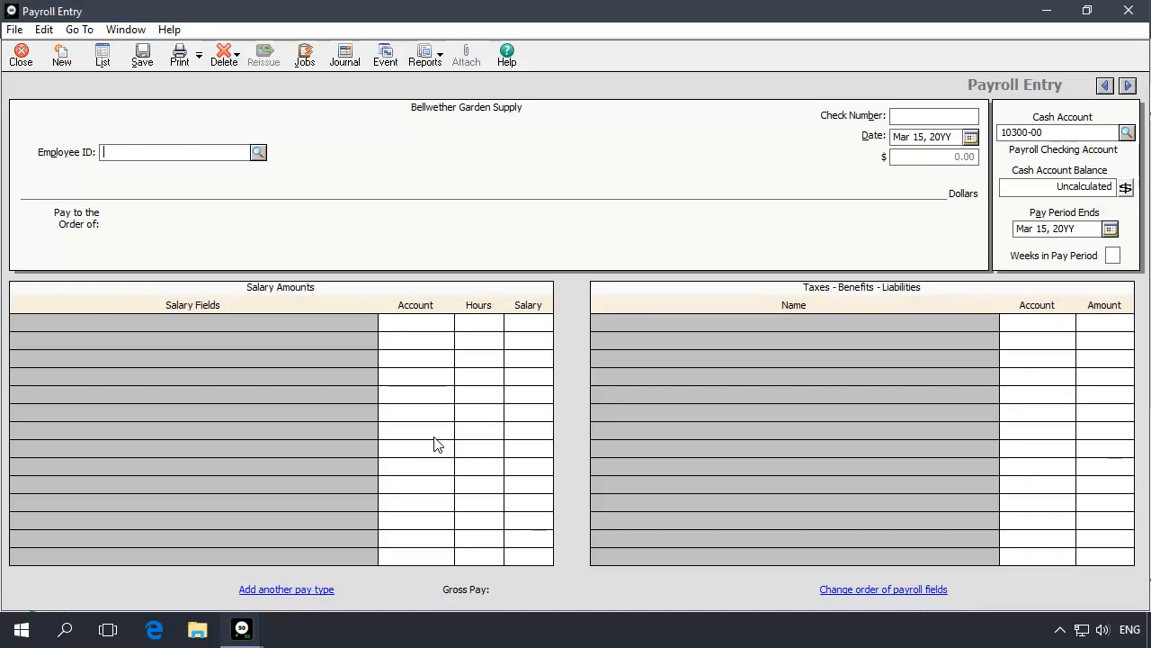
Pick the third employee and fill in regular hours and a Bonus amount.
click(259, 151)
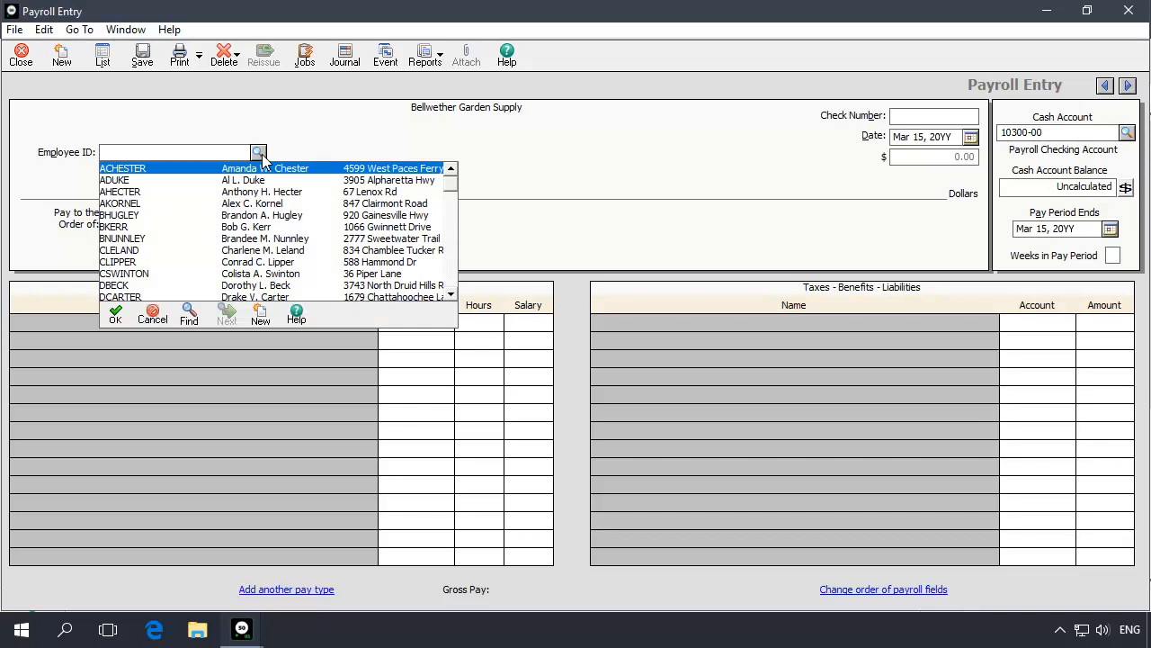
mouse_move(248, 202)
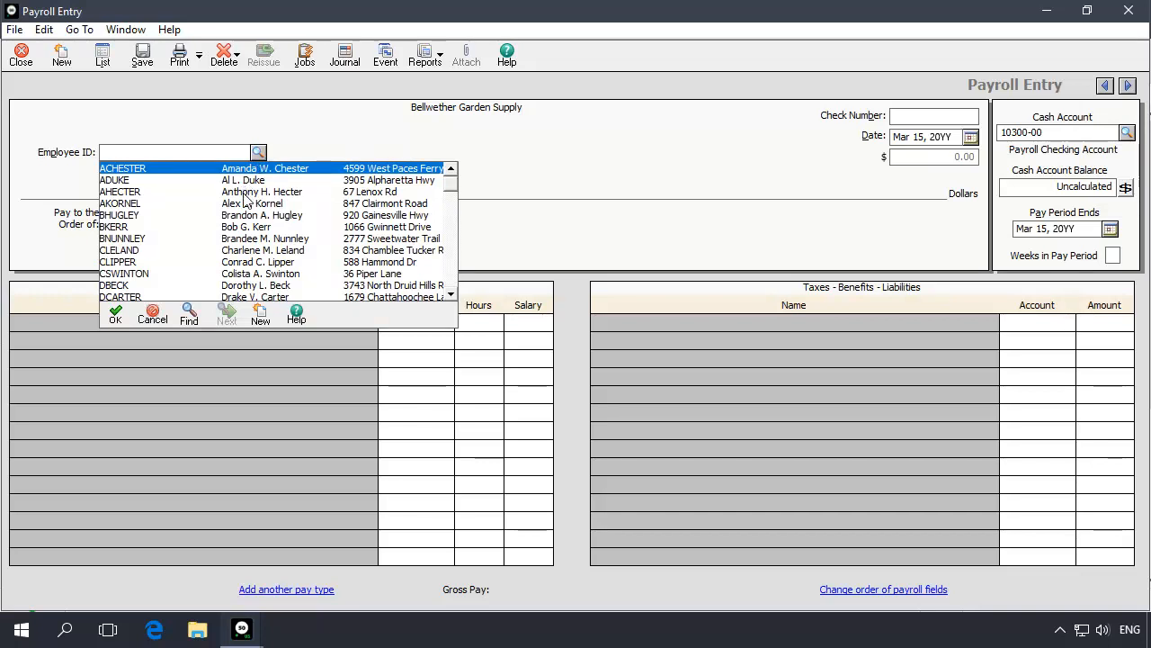
double_click(118, 190)
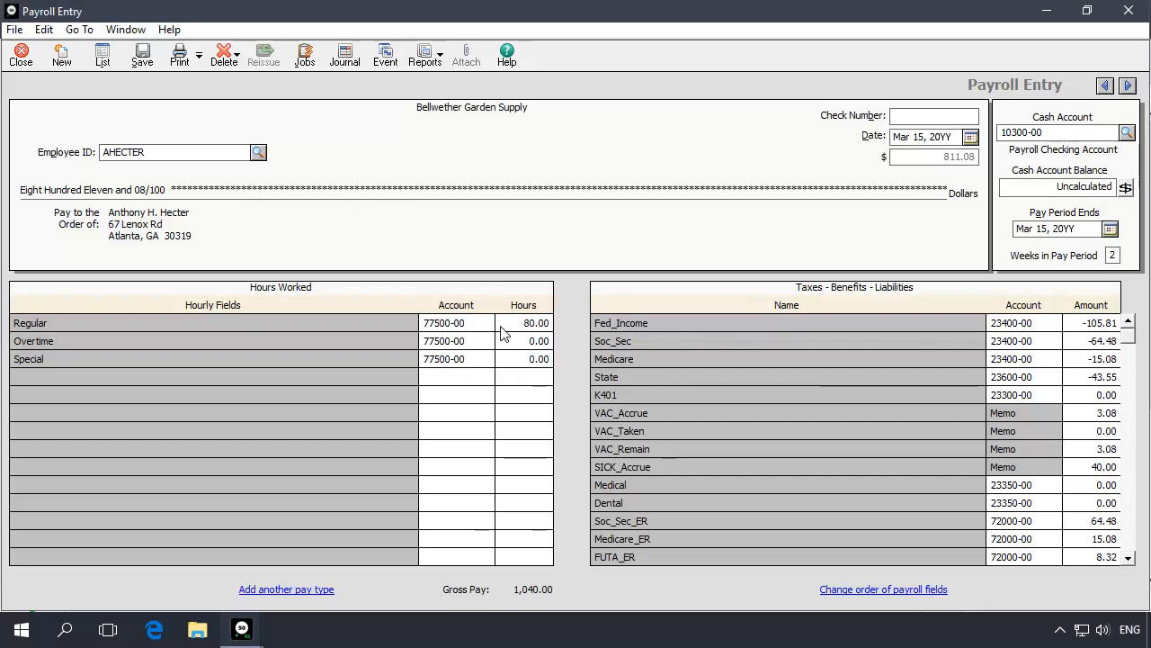
click(212, 322)
text(0)
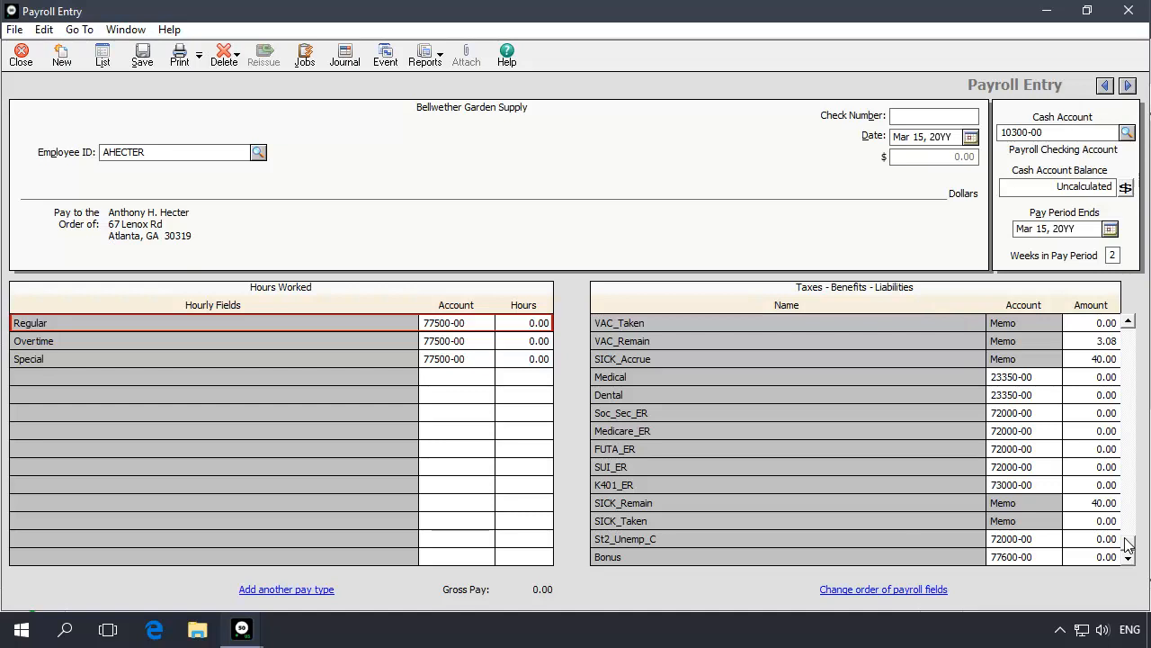
click(788, 556)
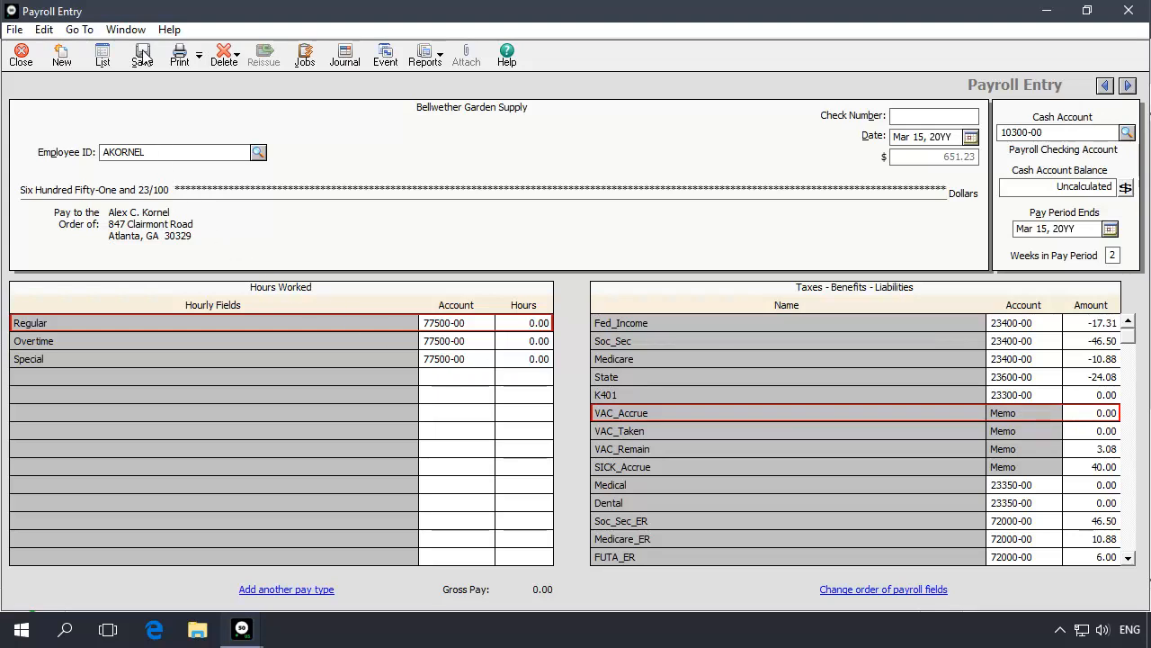
Save the paycheck and close Payroll Entry.
click(20, 54)
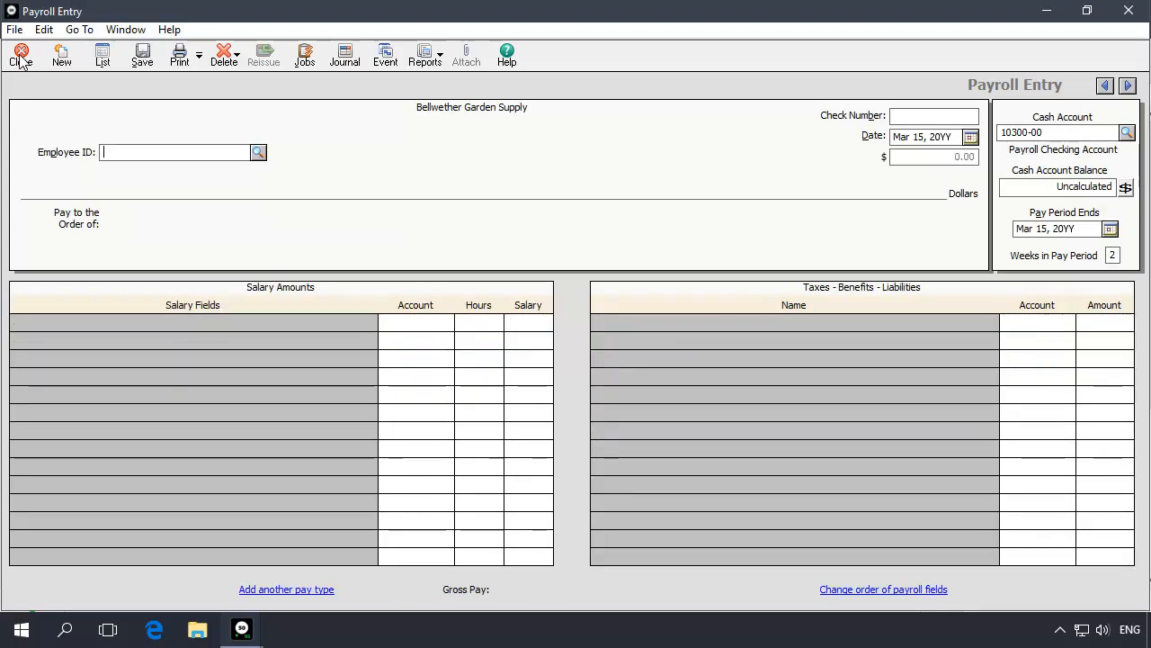
click(22, 54)
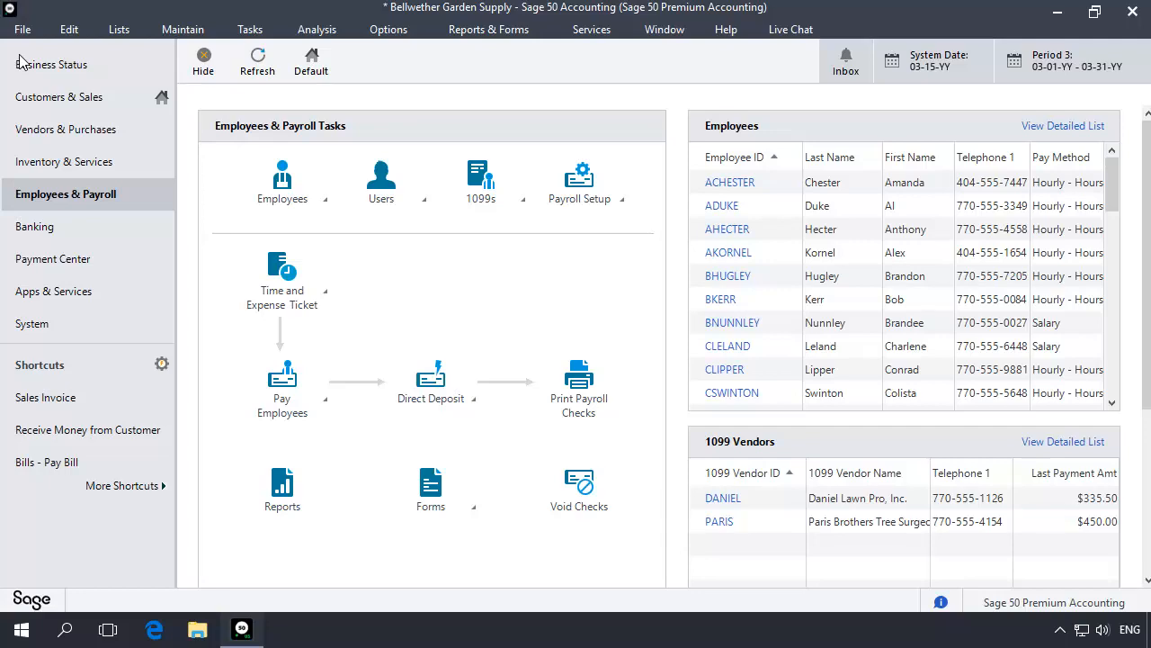
click(432, 486)
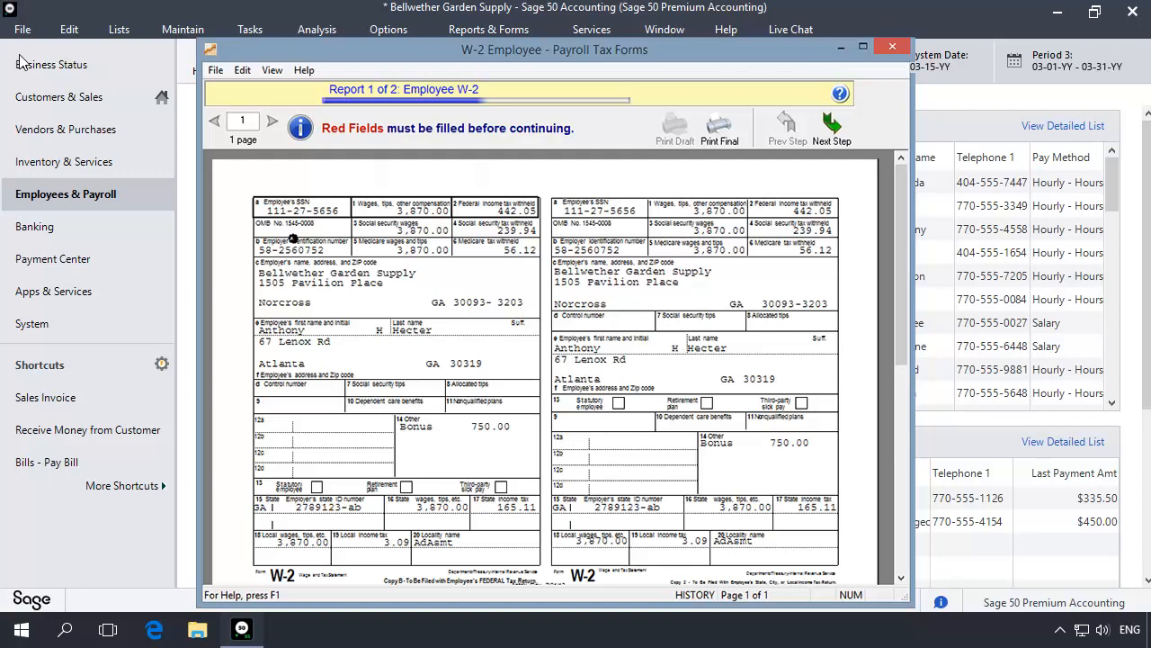
click(400, 227)
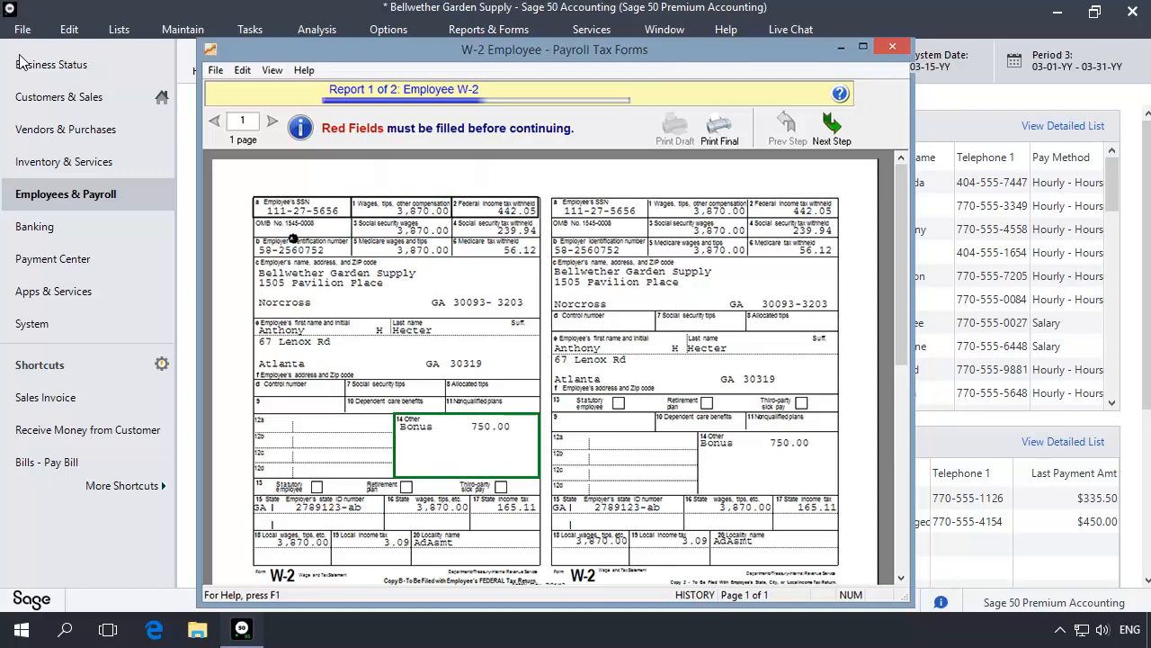
click(892, 47)
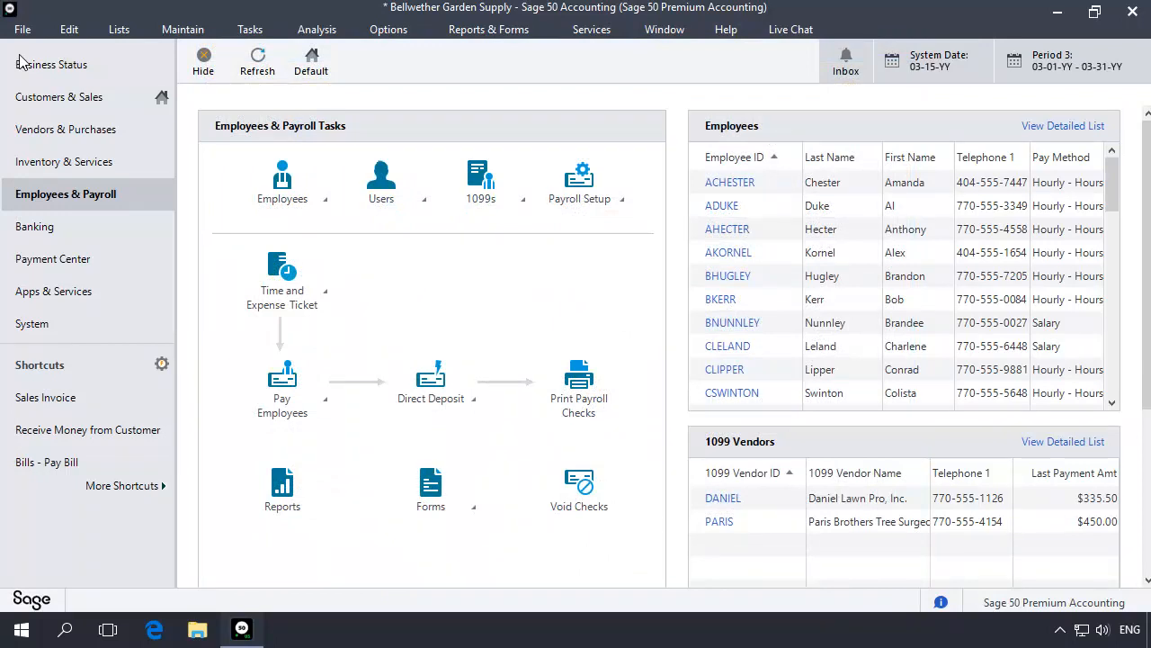
Reach Payroll Settings through the Payroll Setup menu.
click(580, 180)
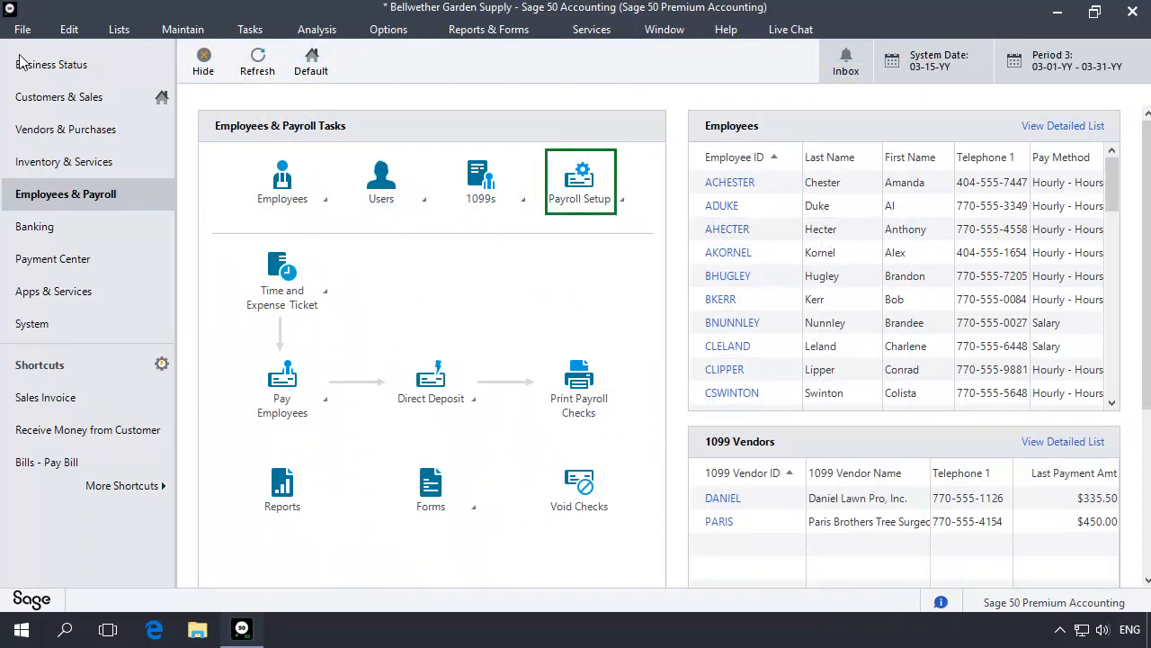
click(579, 180)
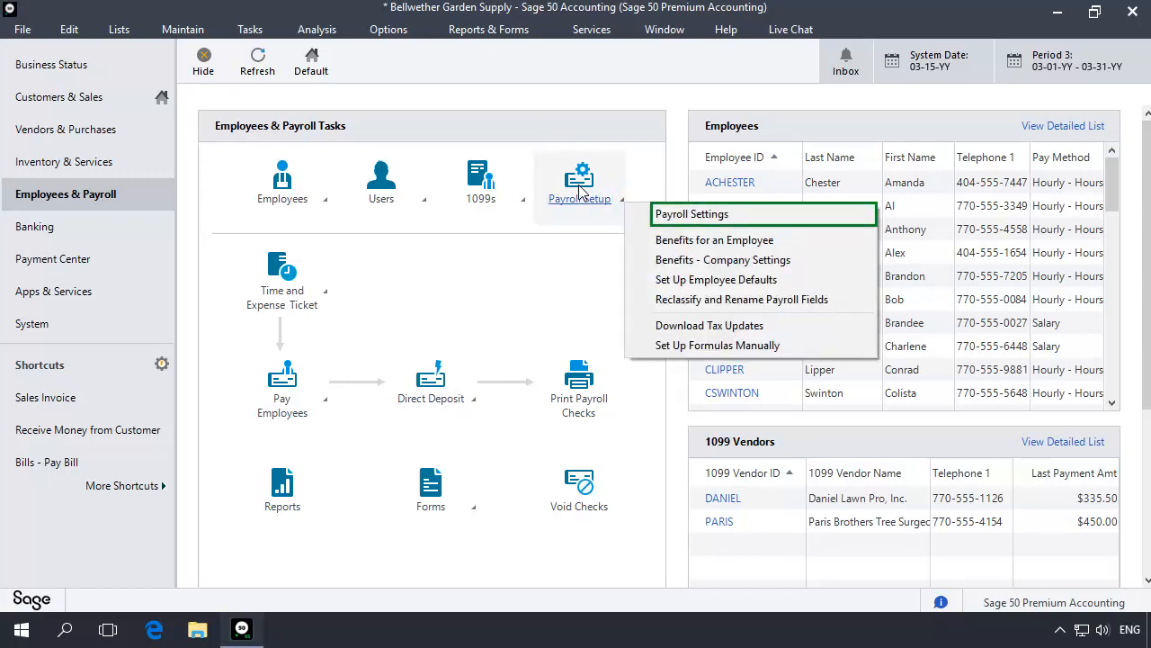
click(691, 213)
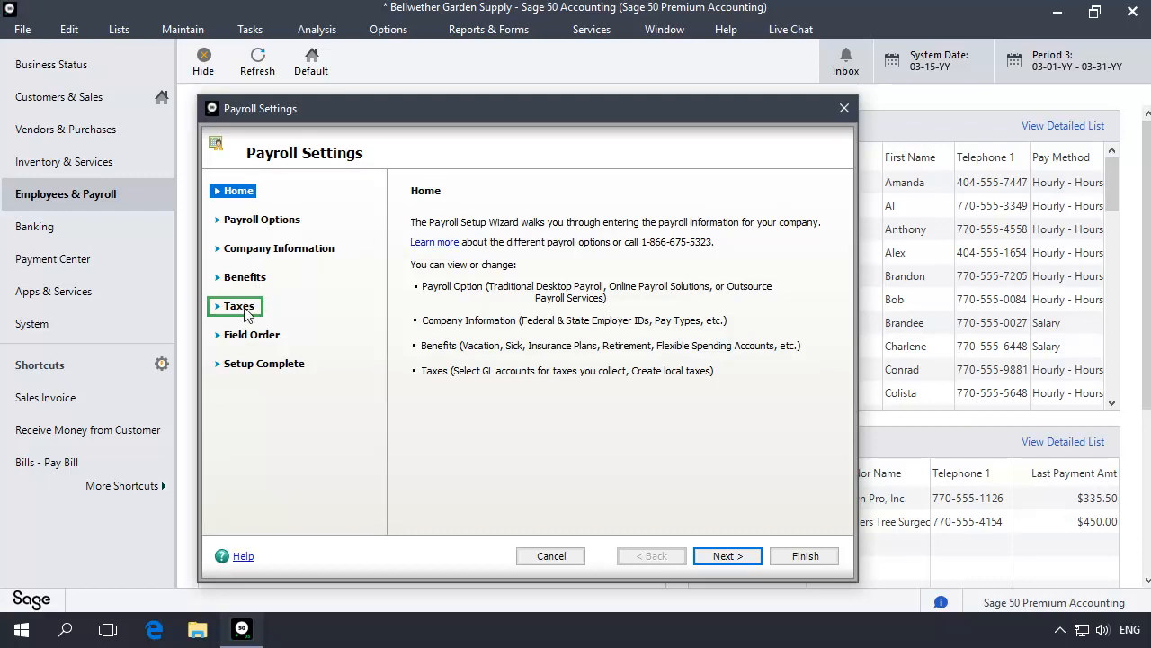
Go to Taxes > Assign Tax Fields and show the W-2 Fields assignments.
click(239, 306)
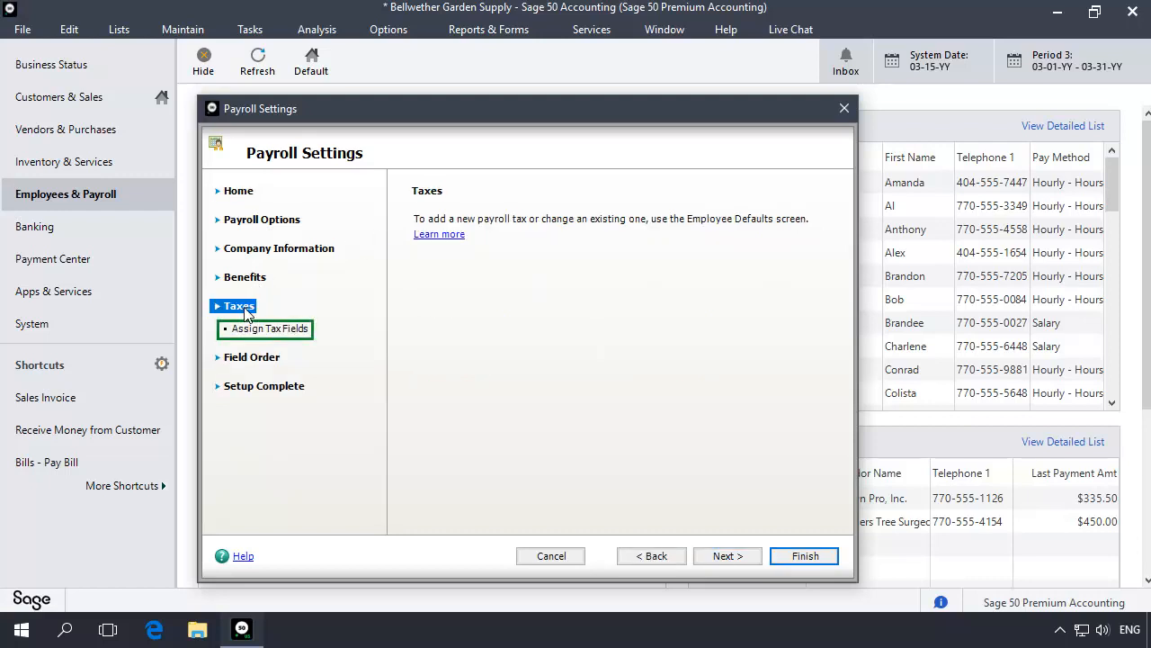
click(268, 327)
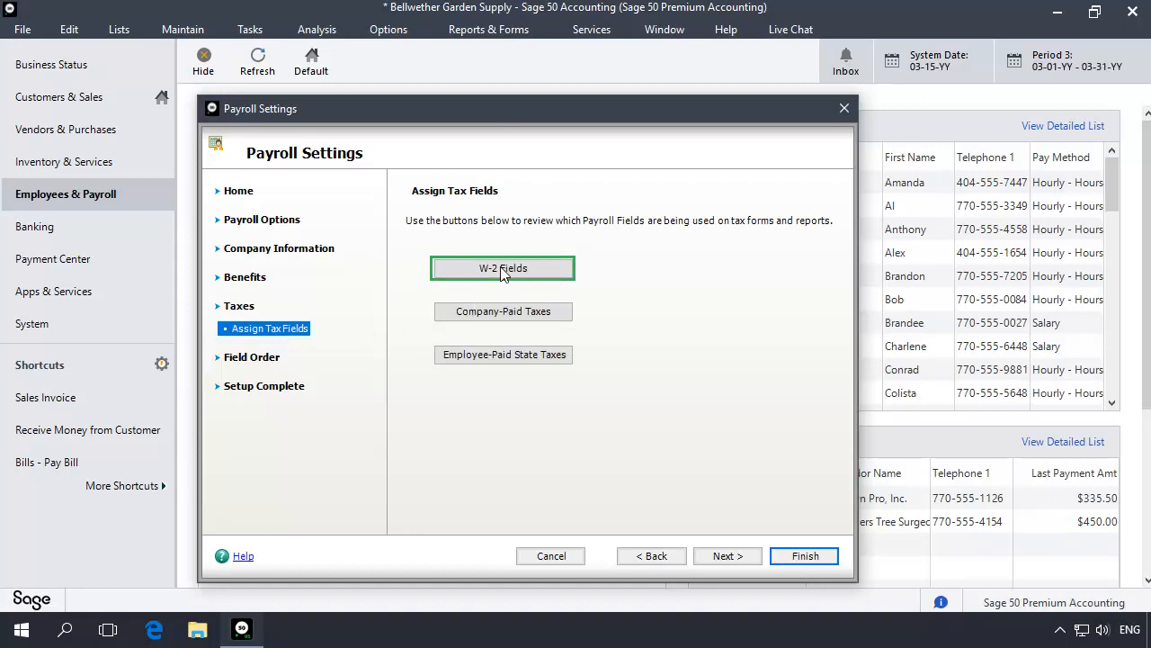
click(503, 268)
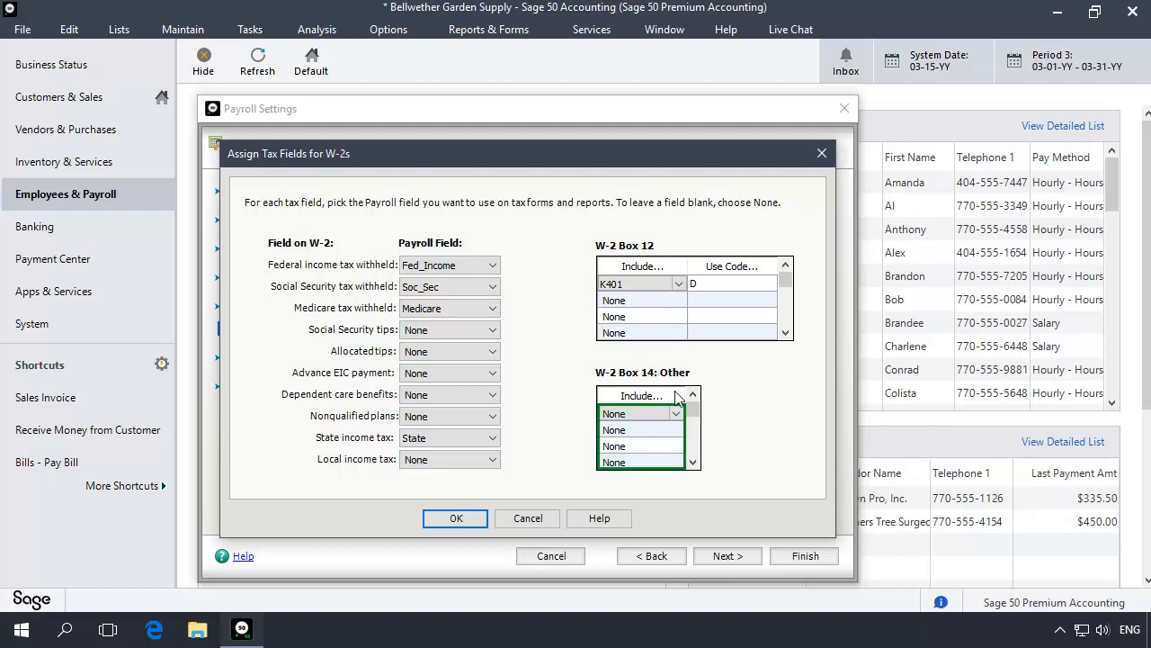
List the payroll fields available for the first W-2 Box 14 entry, including Bonus.
click(680, 414)
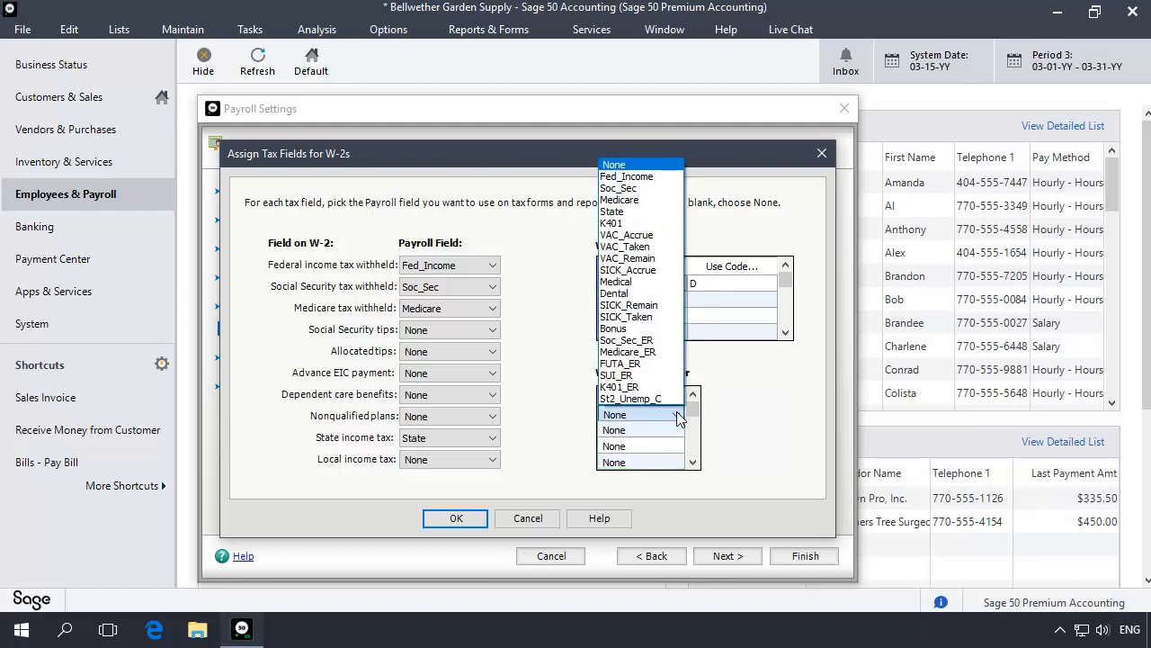